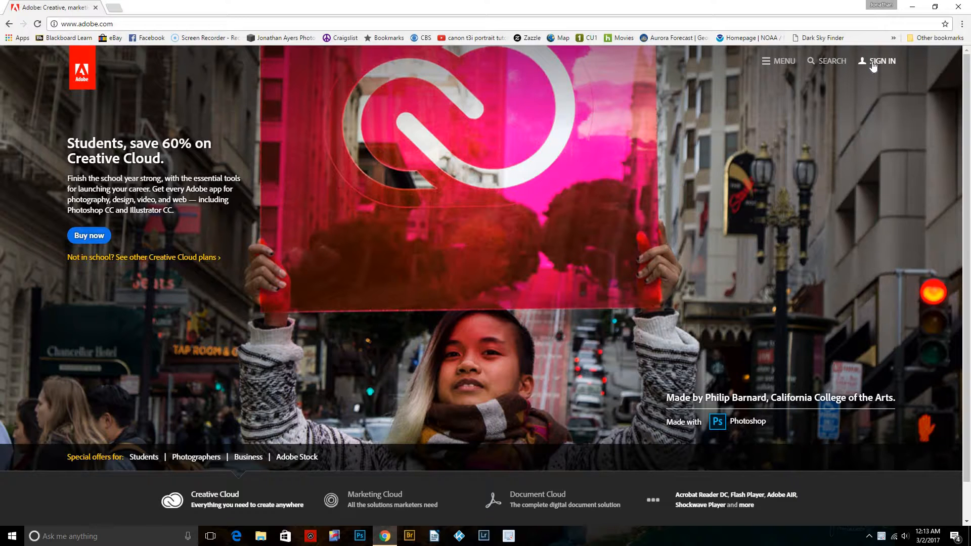
pyautogui.moveTo(784, 62)
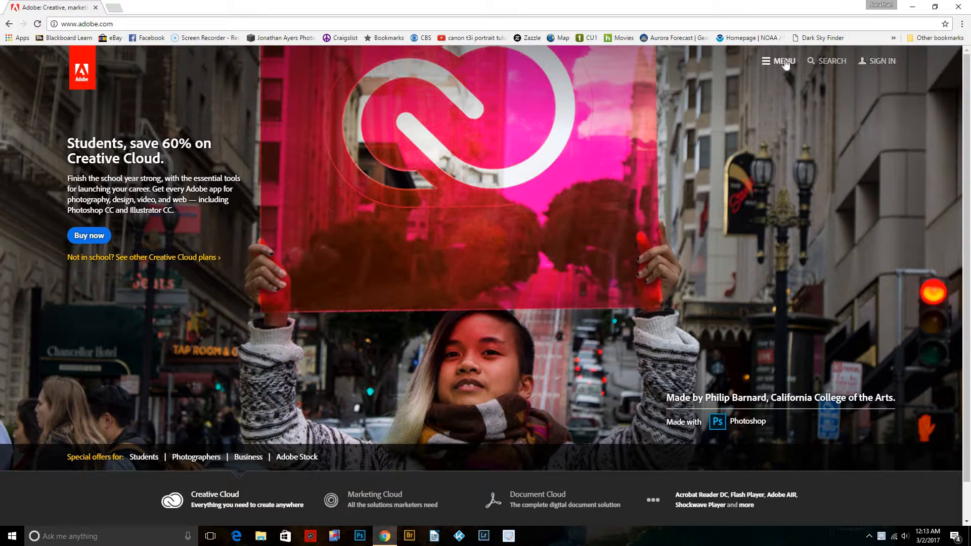
# Reveal the Adobe products menu from the homepage's MENU control
pyautogui.click(782, 60)
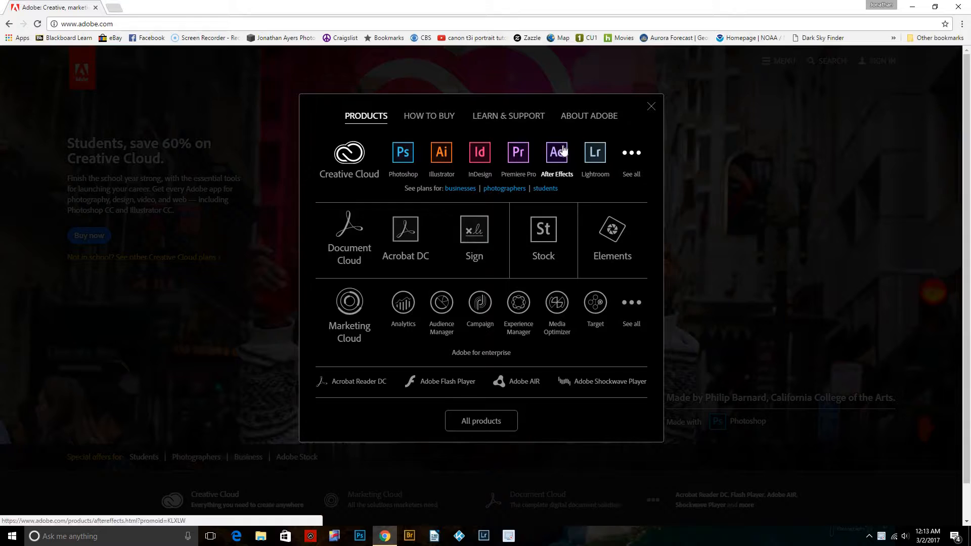
pyautogui.moveTo(593, 155)
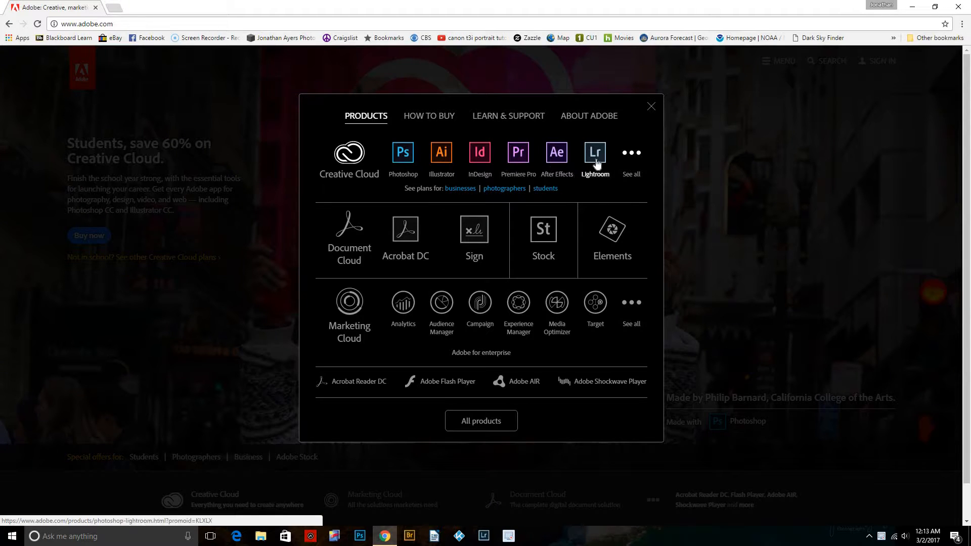
pyautogui.moveTo(402, 153)
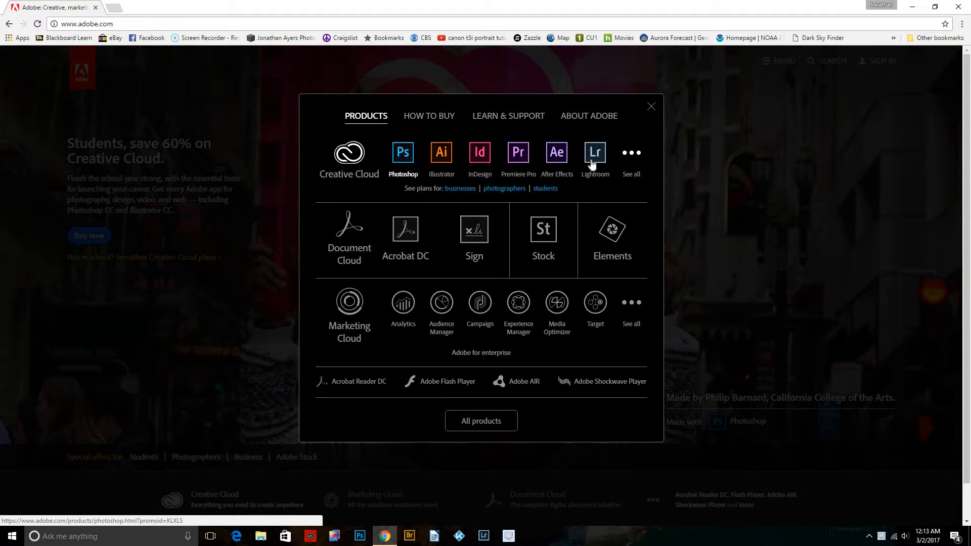
pyautogui.moveTo(348, 160)
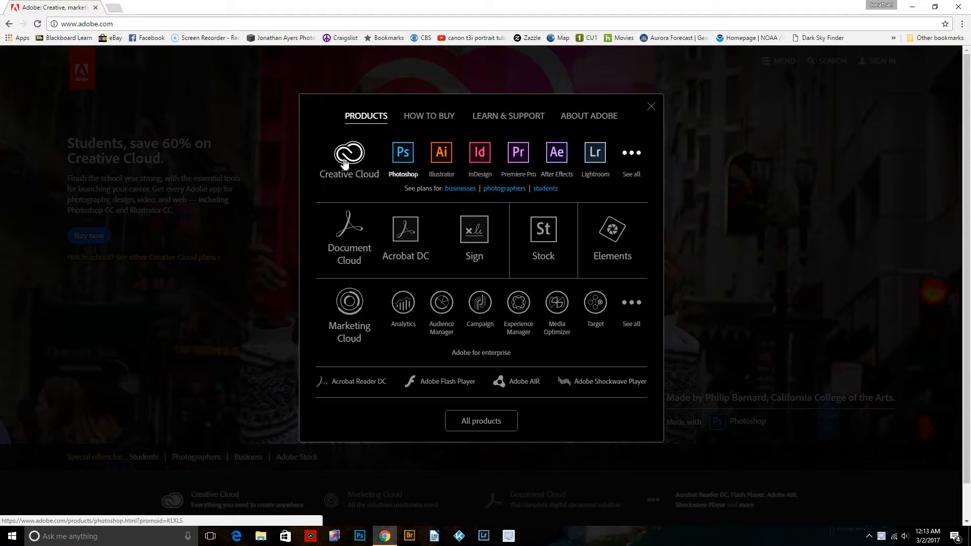
# Go to the Creative Cloud page and into its desktop apps trial catalog
pyautogui.click(349, 153)
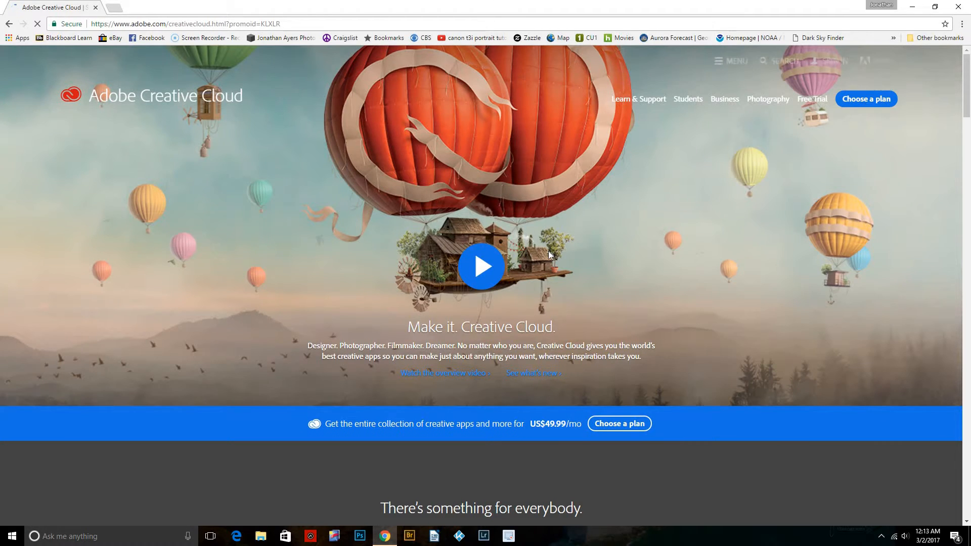
pyautogui.moveTo(812, 99)
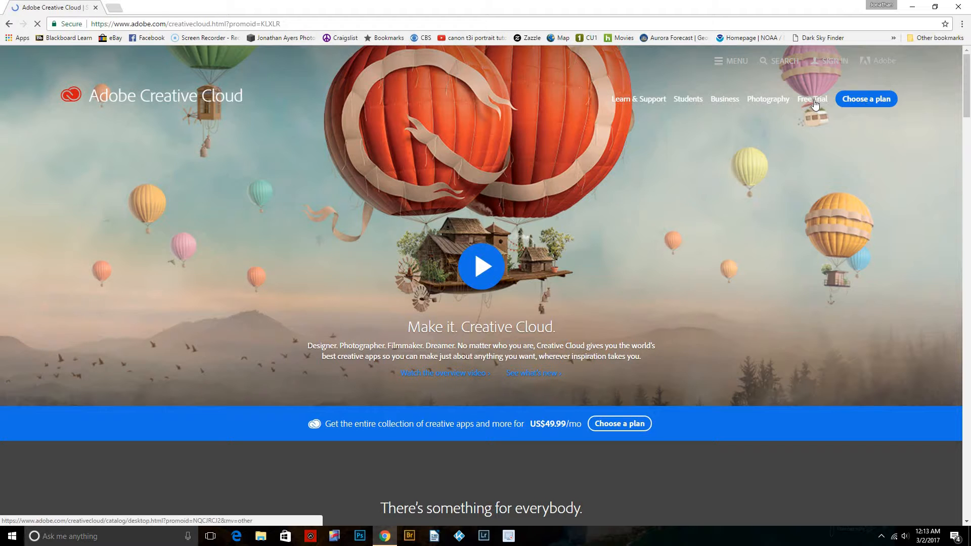
pyautogui.click(811, 99)
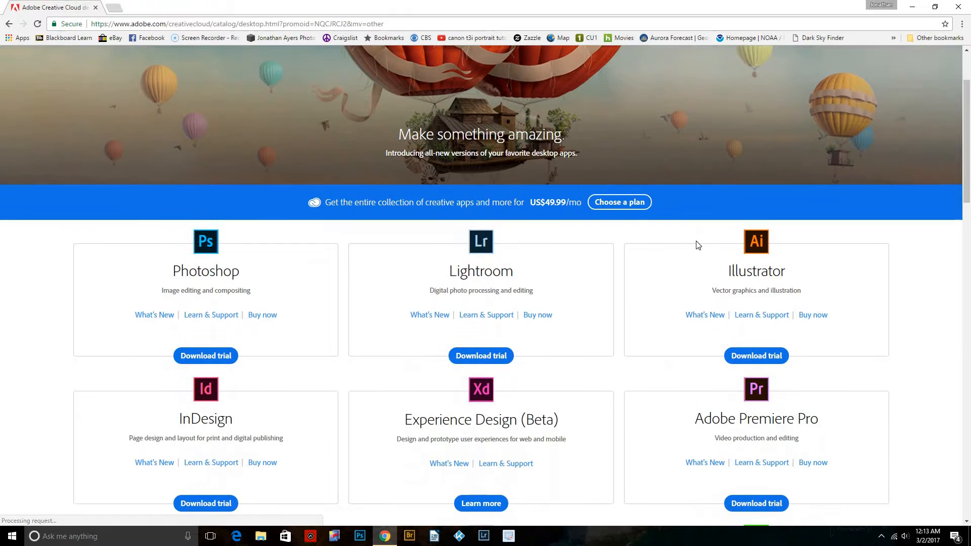
pyautogui.scroll(-3)
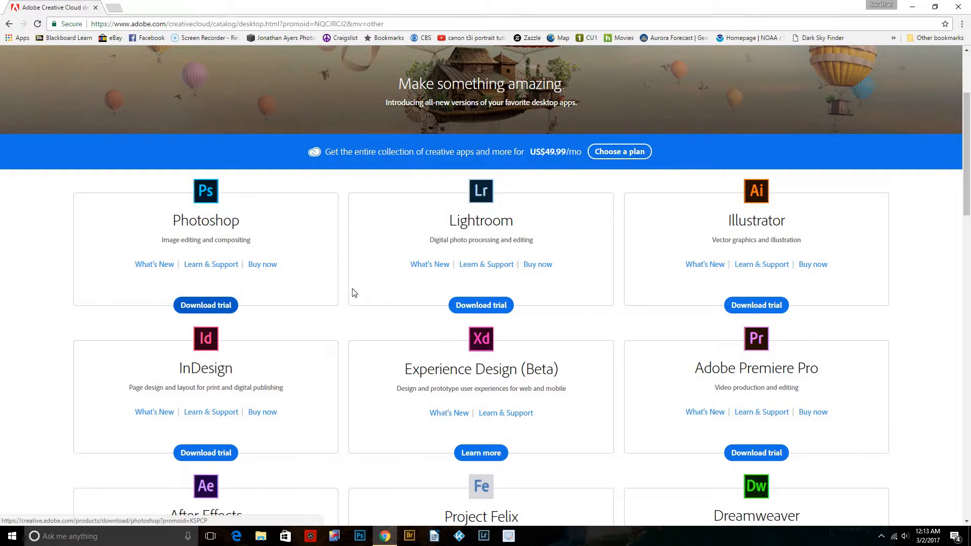
pyautogui.moveTo(685, 302)
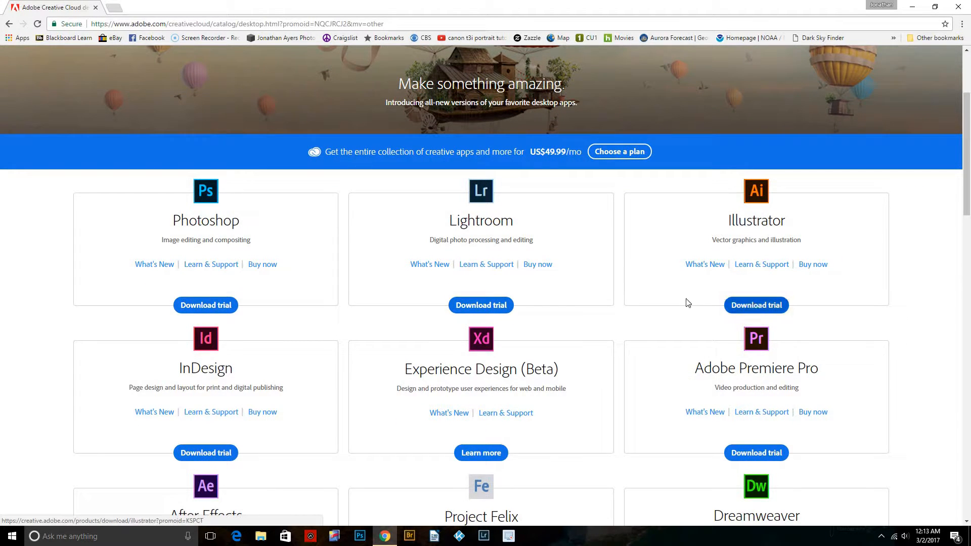
pyautogui.scroll(3)
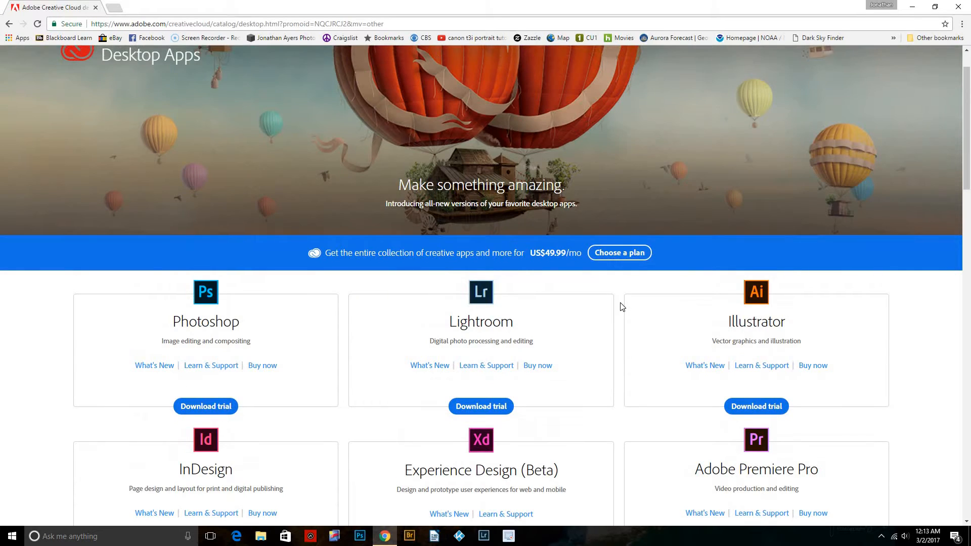
pyautogui.moveTo(425, 250)
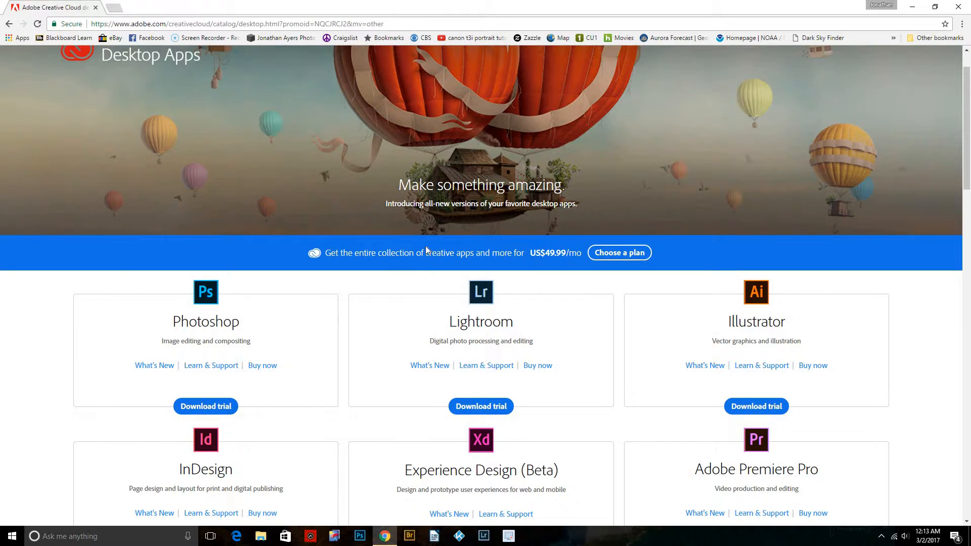
pyautogui.moveTo(562, 268)
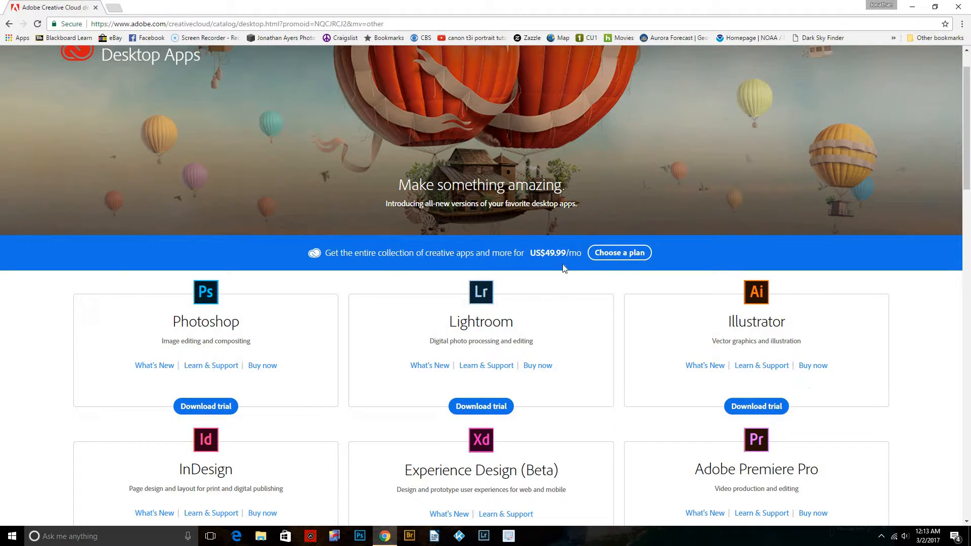
pyautogui.moveTo(585, 274)
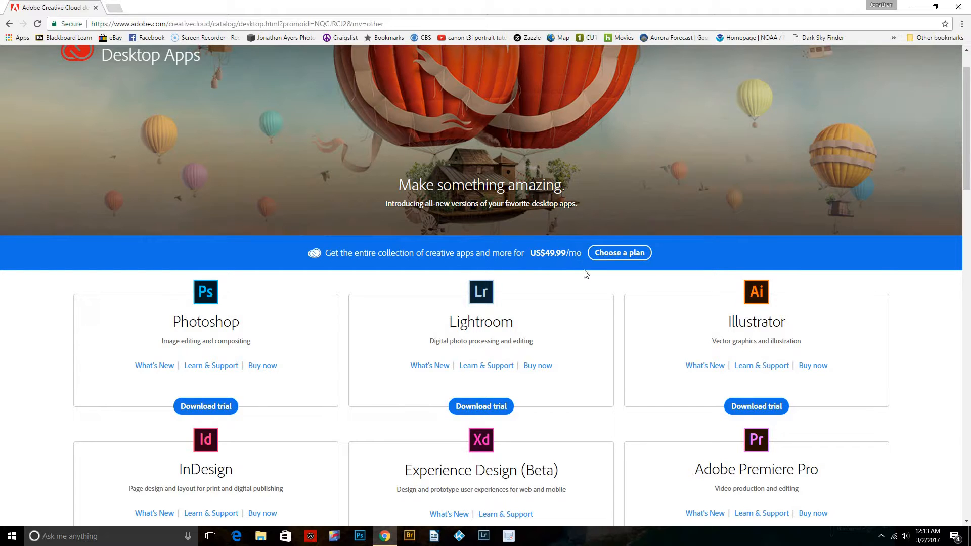
# Scroll through the desktop apps catalog listing Photoshop, Lightroom, Illustrator and more
pyautogui.scroll(-3)
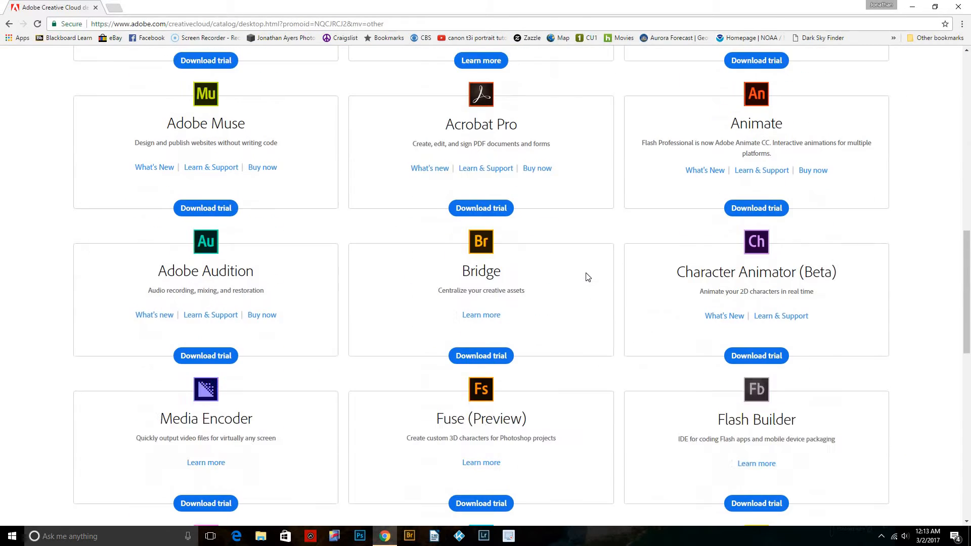
pyautogui.scroll(-3)
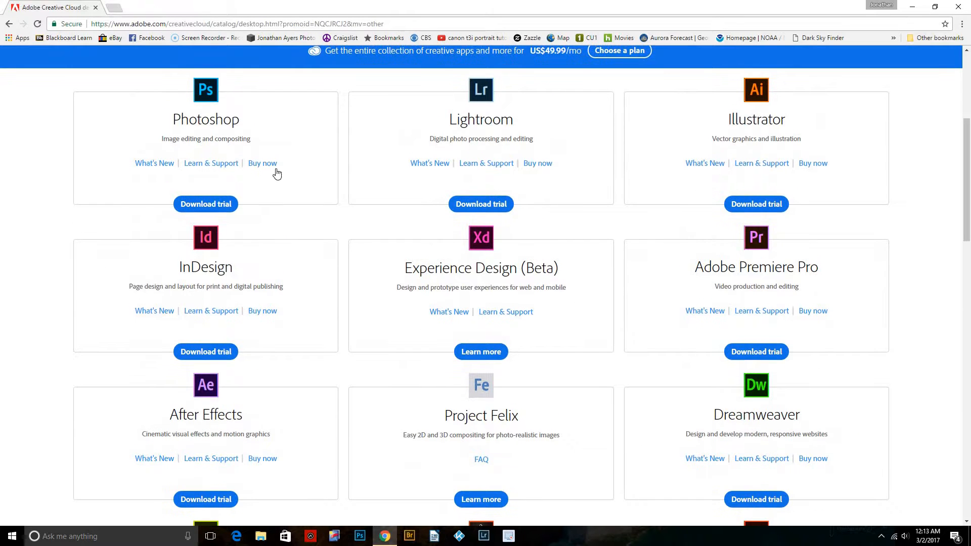
pyautogui.moveTo(578, 200)
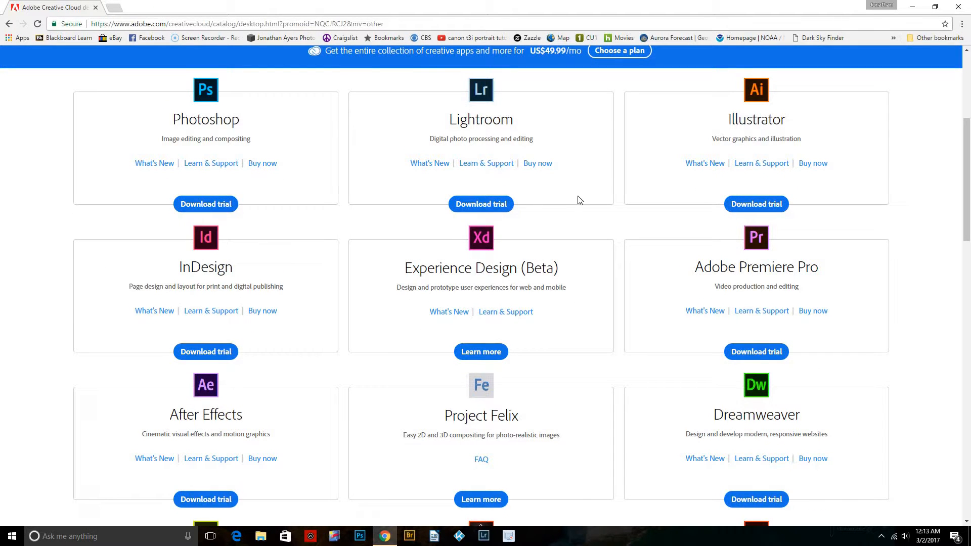
pyautogui.scroll(-3)
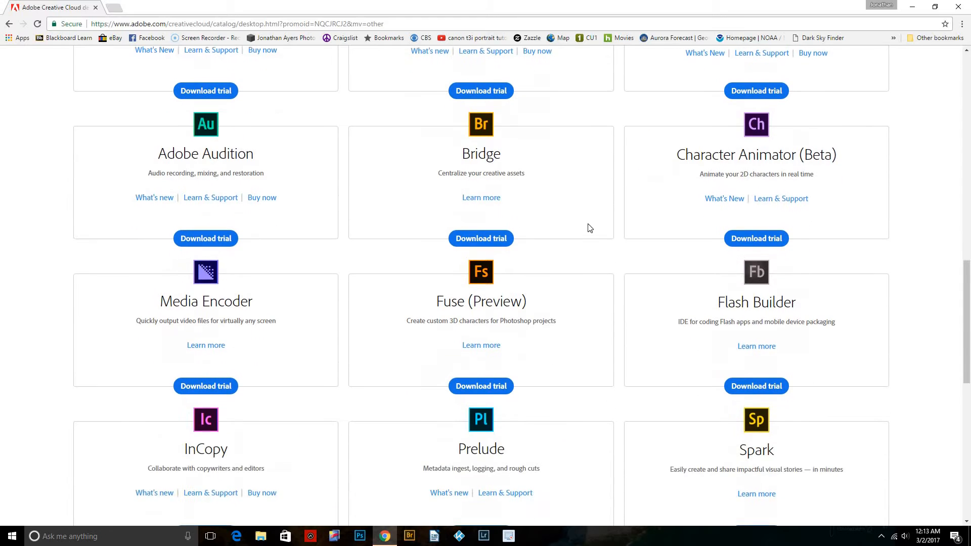
pyautogui.moveTo(599, 230)
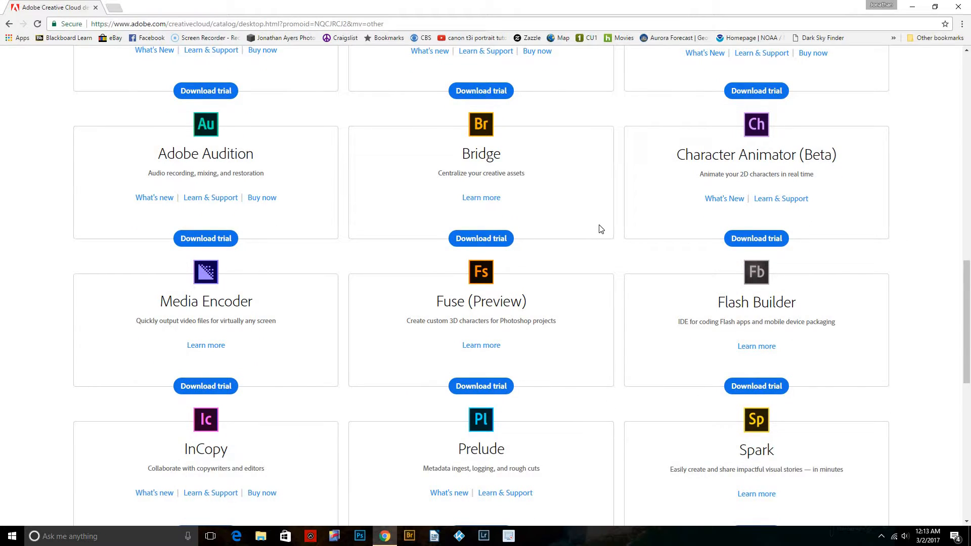
pyautogui.scroll(-3)
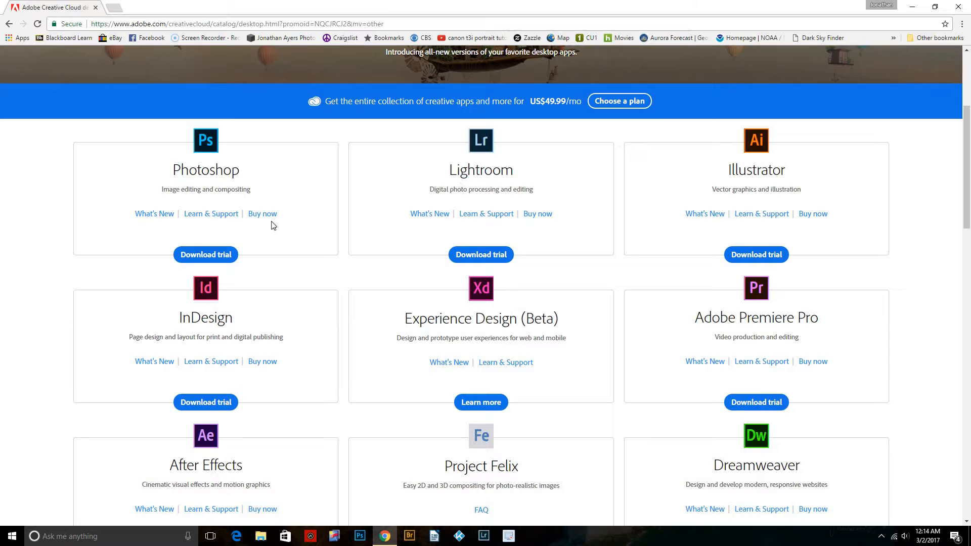
# Download the Photoshop trial and run the downloaded Photoshop_Set-Up.exe installer
pyautogui.click(205, 255)
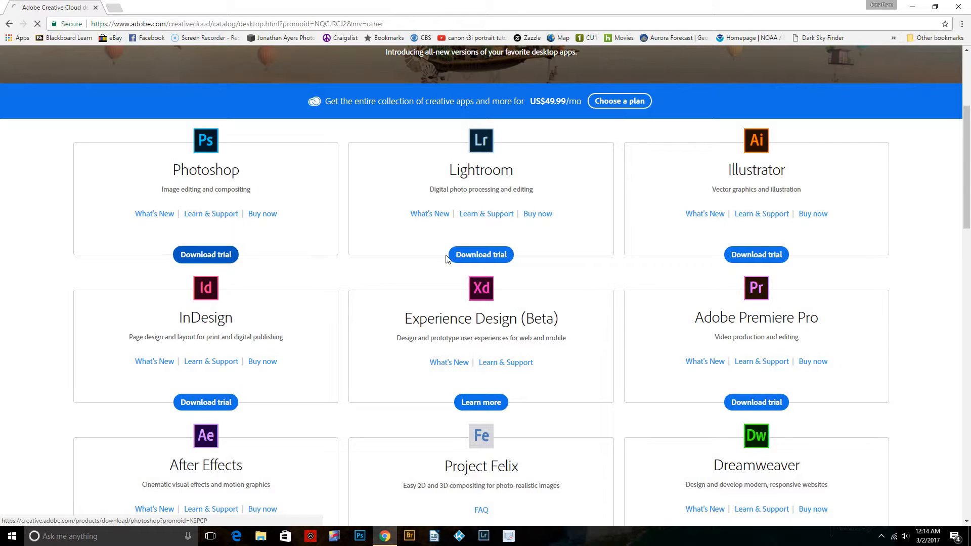
pyautogui.click(205, 254)
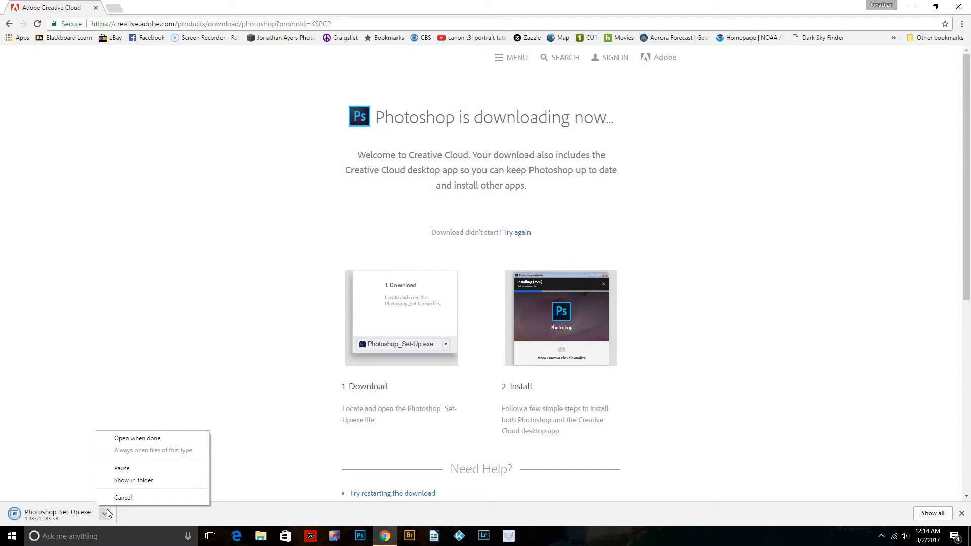
pyautogui.moveTo(154, 397)
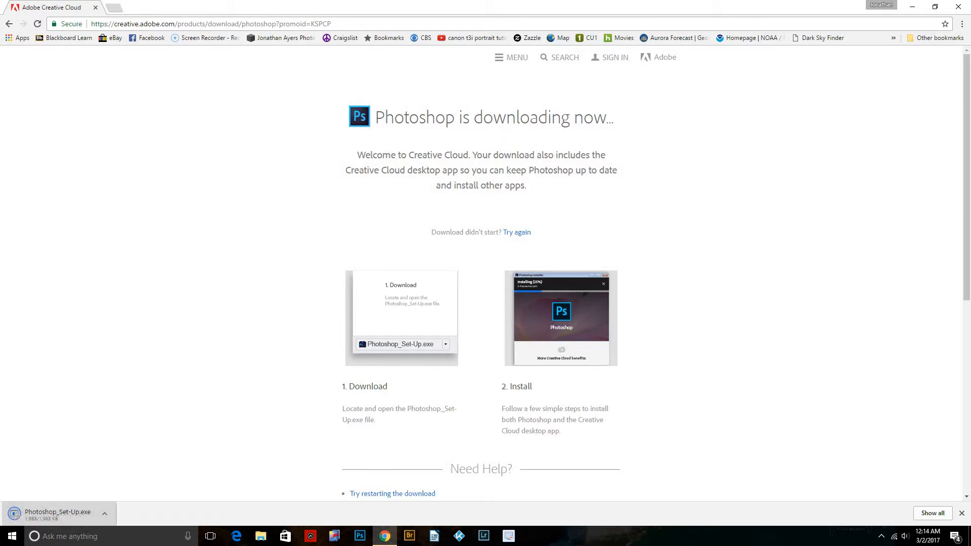
pyautogui.click(104, 514)
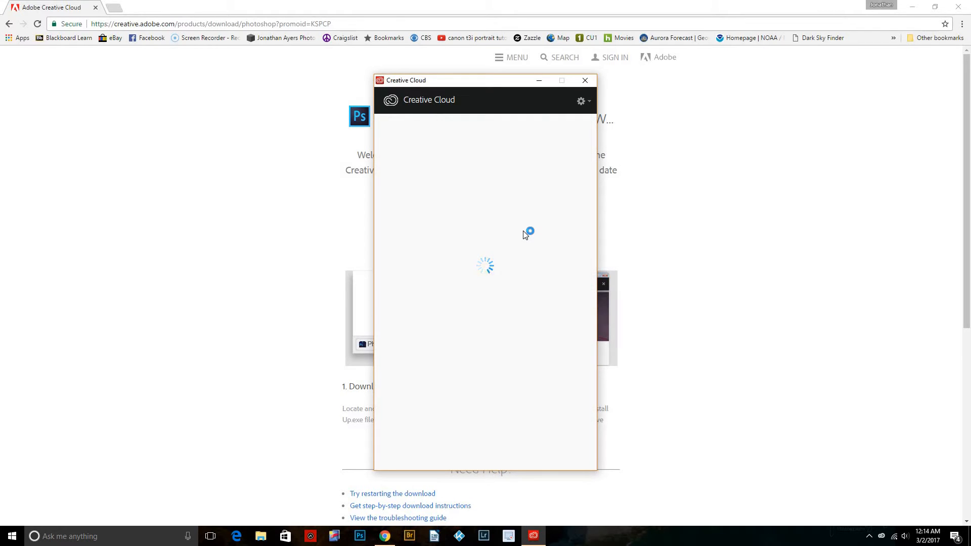
pyautogui.moveTo(477, 193)
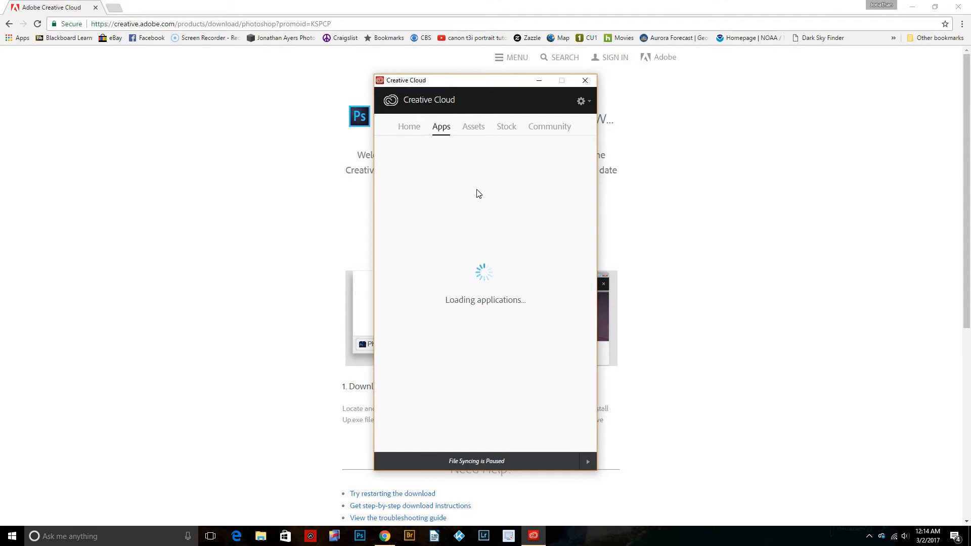
pyautogui.moveTo(479, 225)
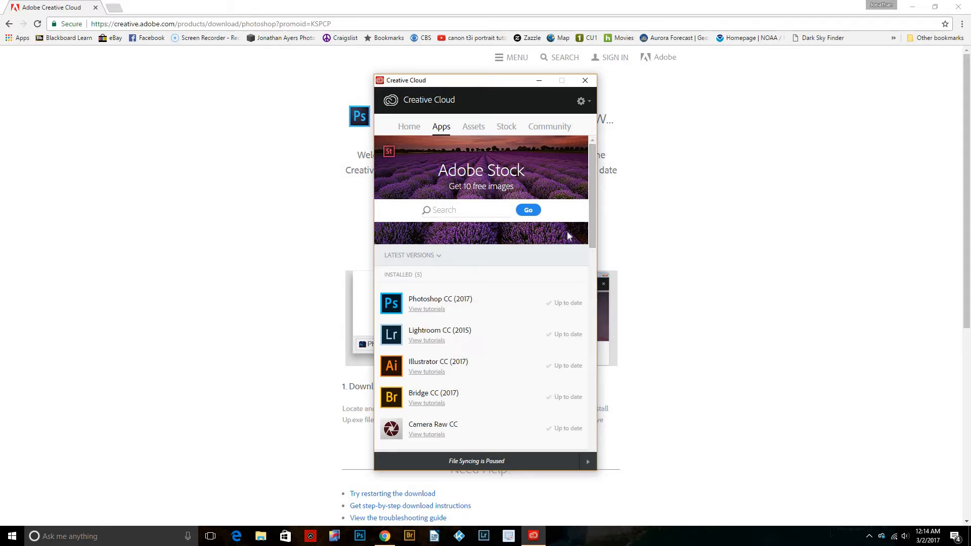
# Scroll through the Creative Cloud Apps list of installed apps and additional apps to try
pyautogui.scroll(-3)
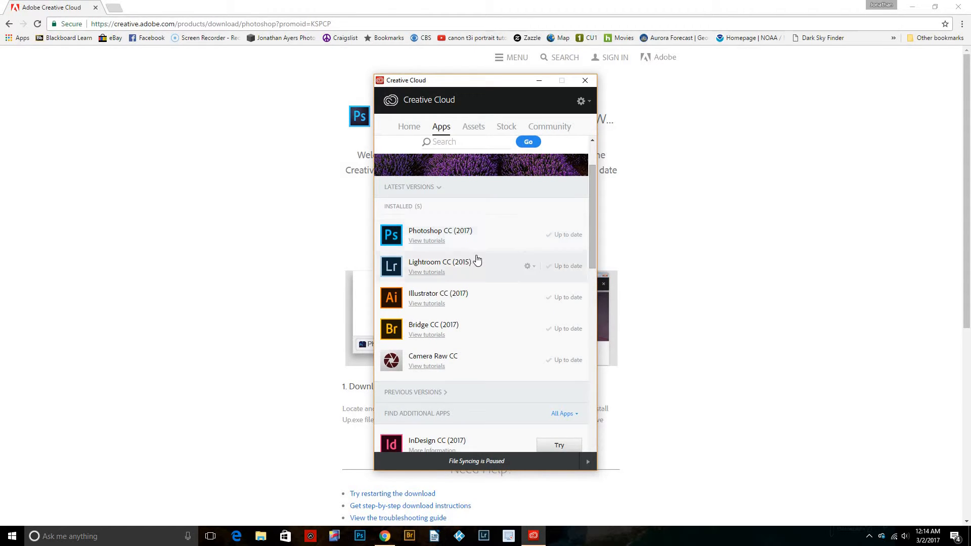
pyautogui.moveTo(531, 299)
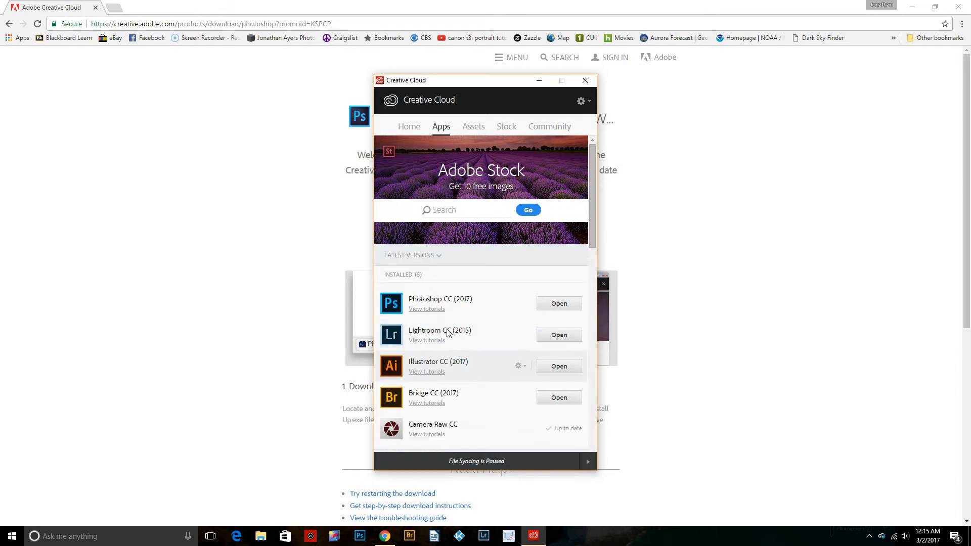
pyautogui.scroll(-3)
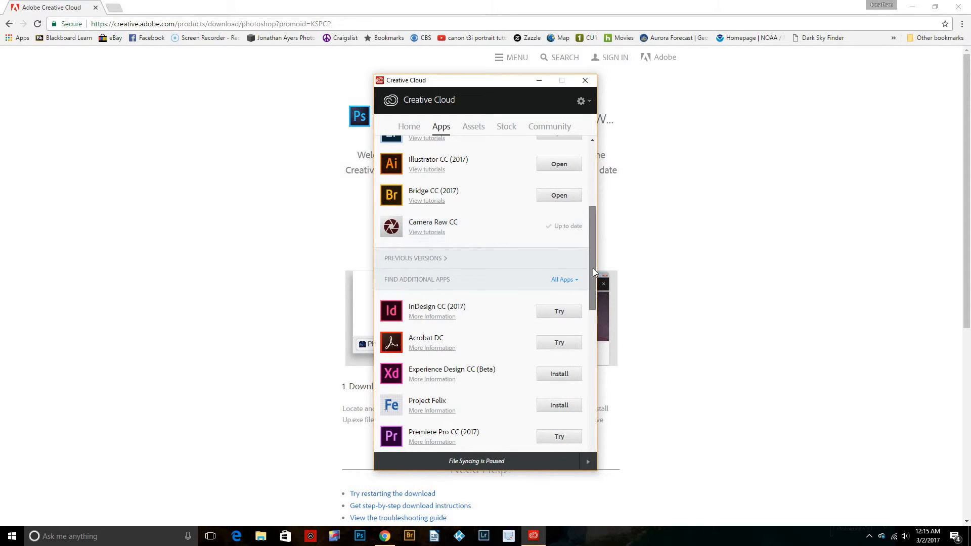
pyautogui.scroll(-3)
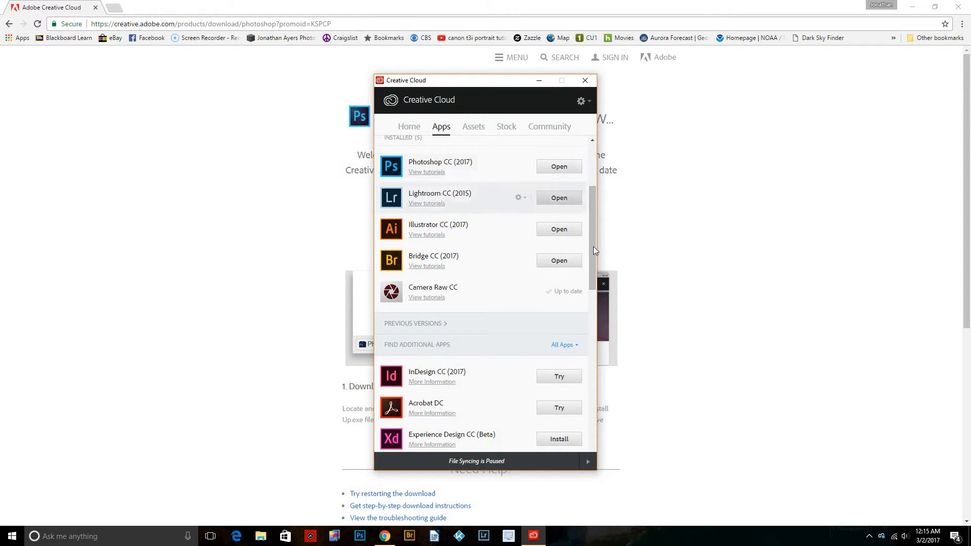
pyautogui.scroll(-3)
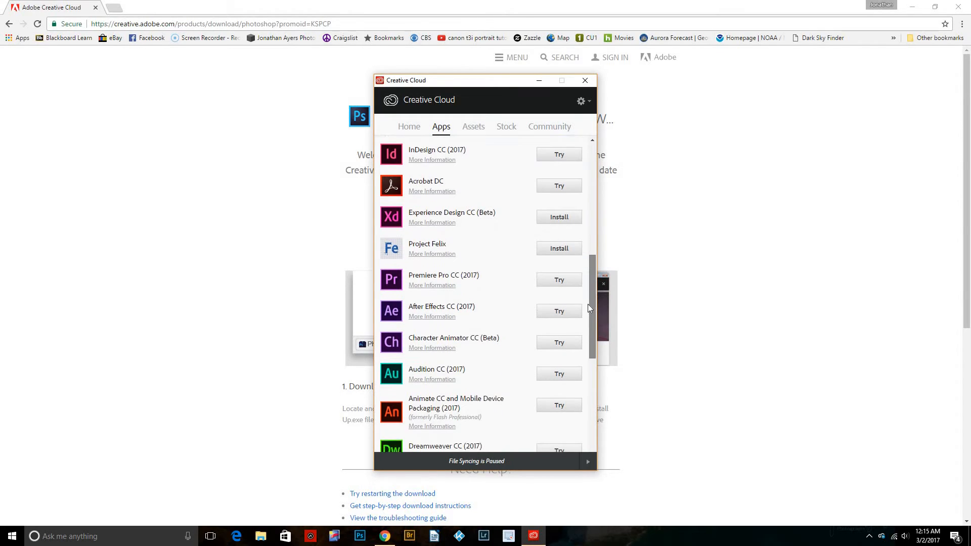
pyautogui.scroll(-3)
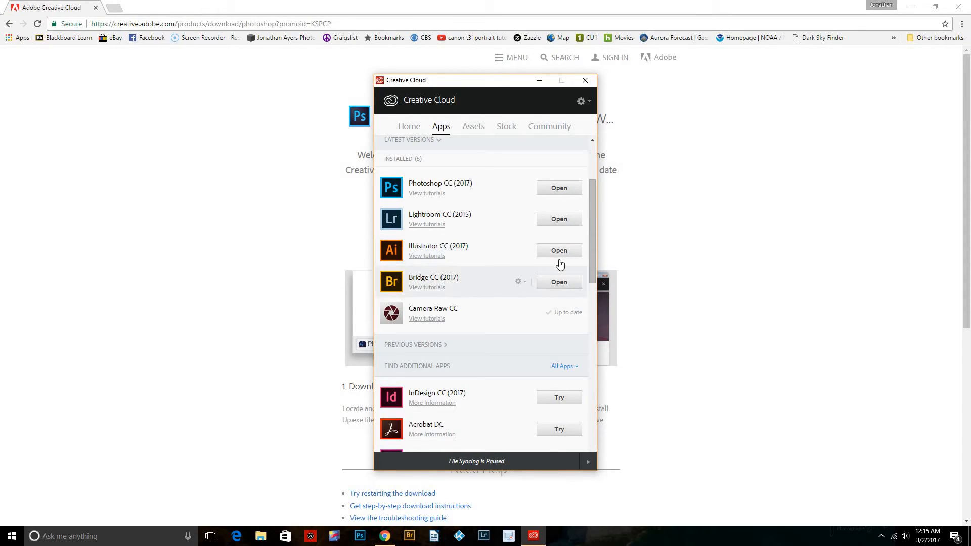
pyautogui.moveTo(559, 256)
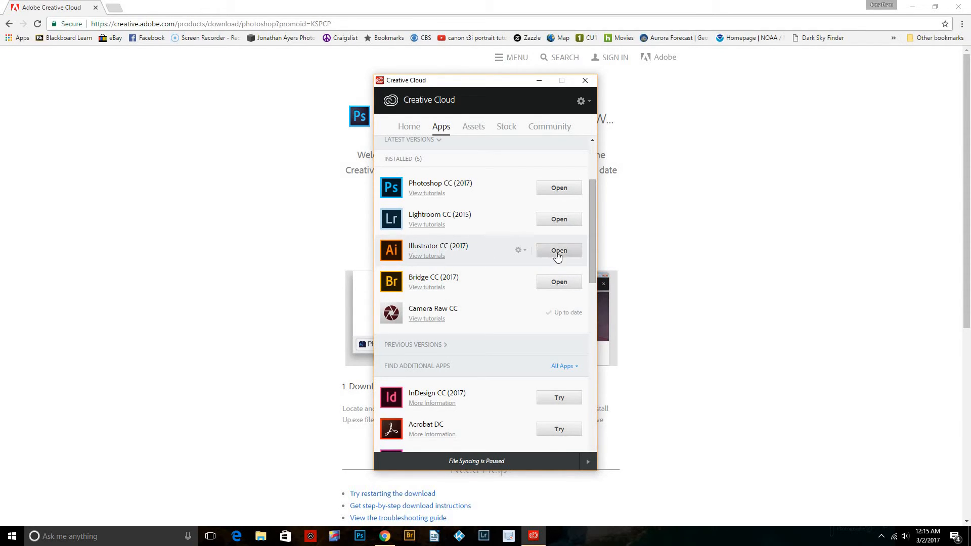
pyautogui.moveTo(545, 259)
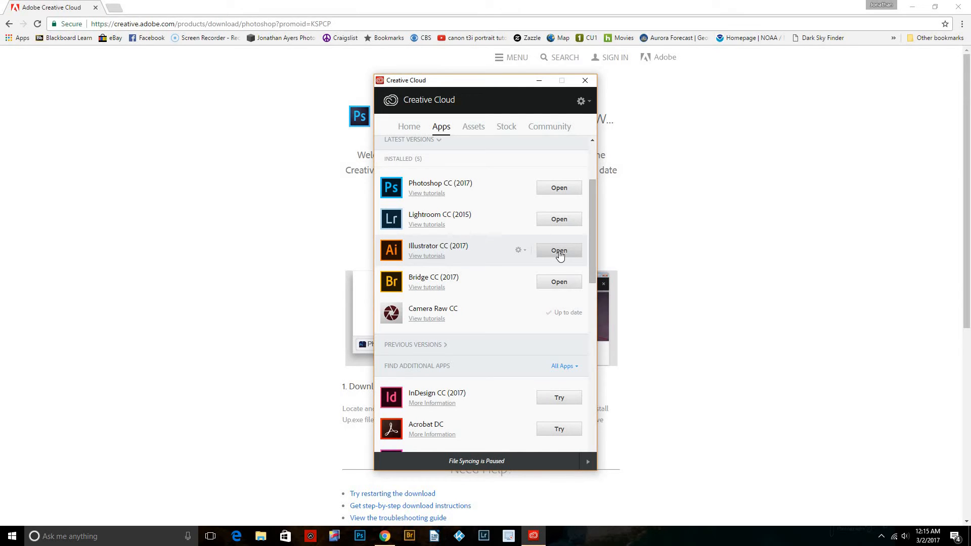
pyautogui.moveTo(555, 256)
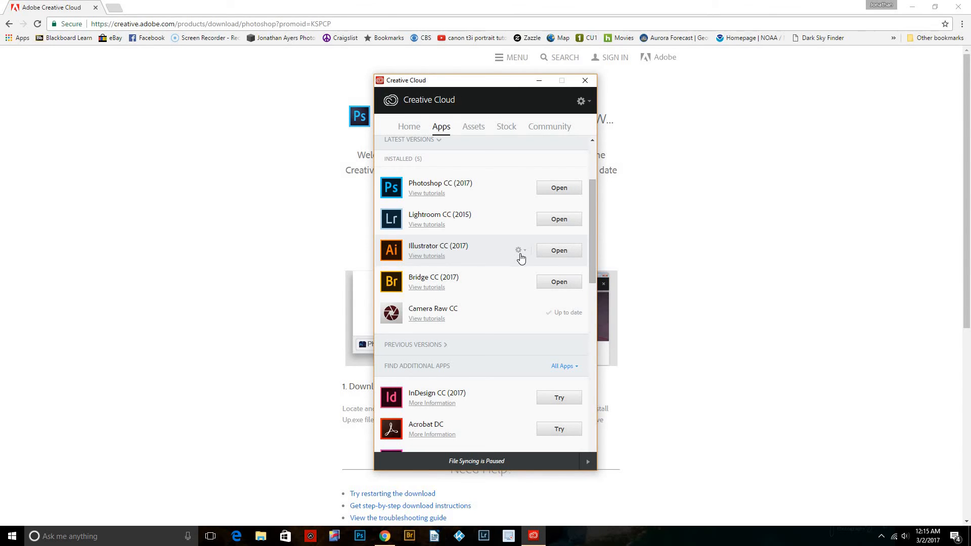
pyautogui.moveTo(521, 259)
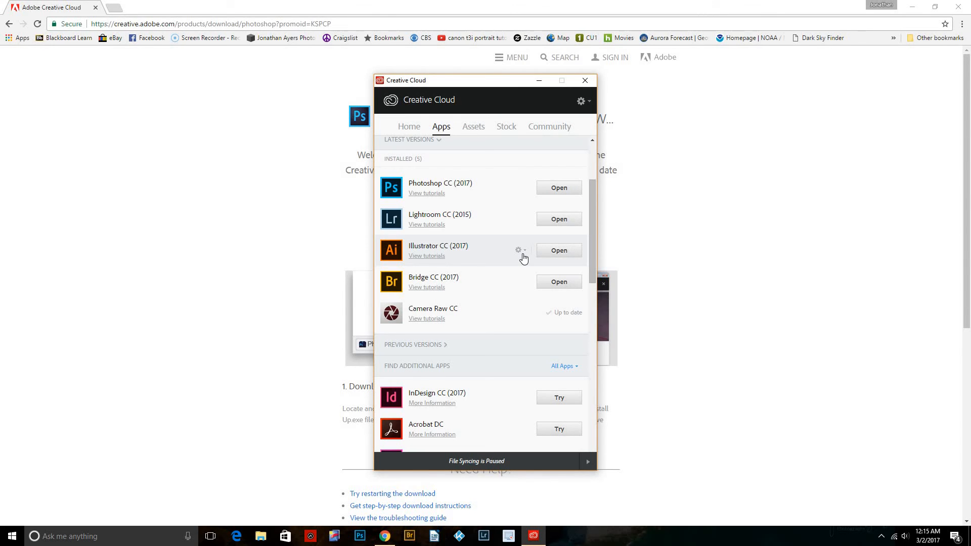